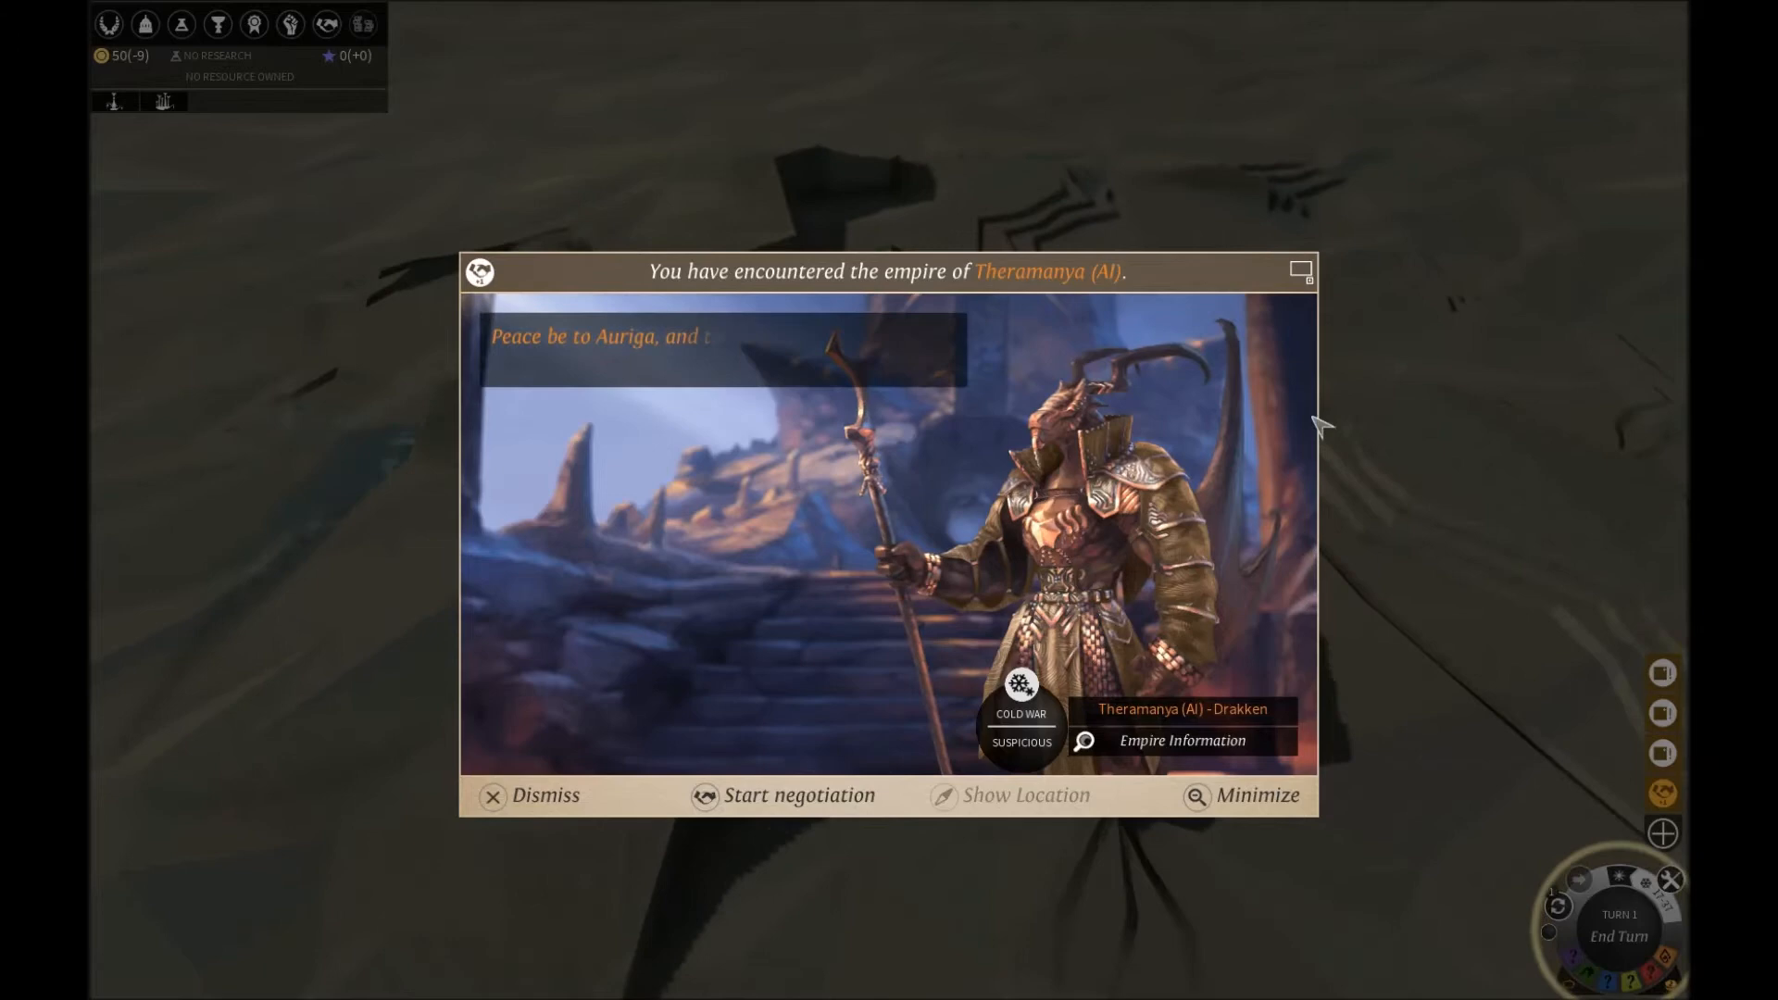
Dismiss the Theramanya empire encounter notice, leaving the Mezari new-content notice showing
click(544, 794)
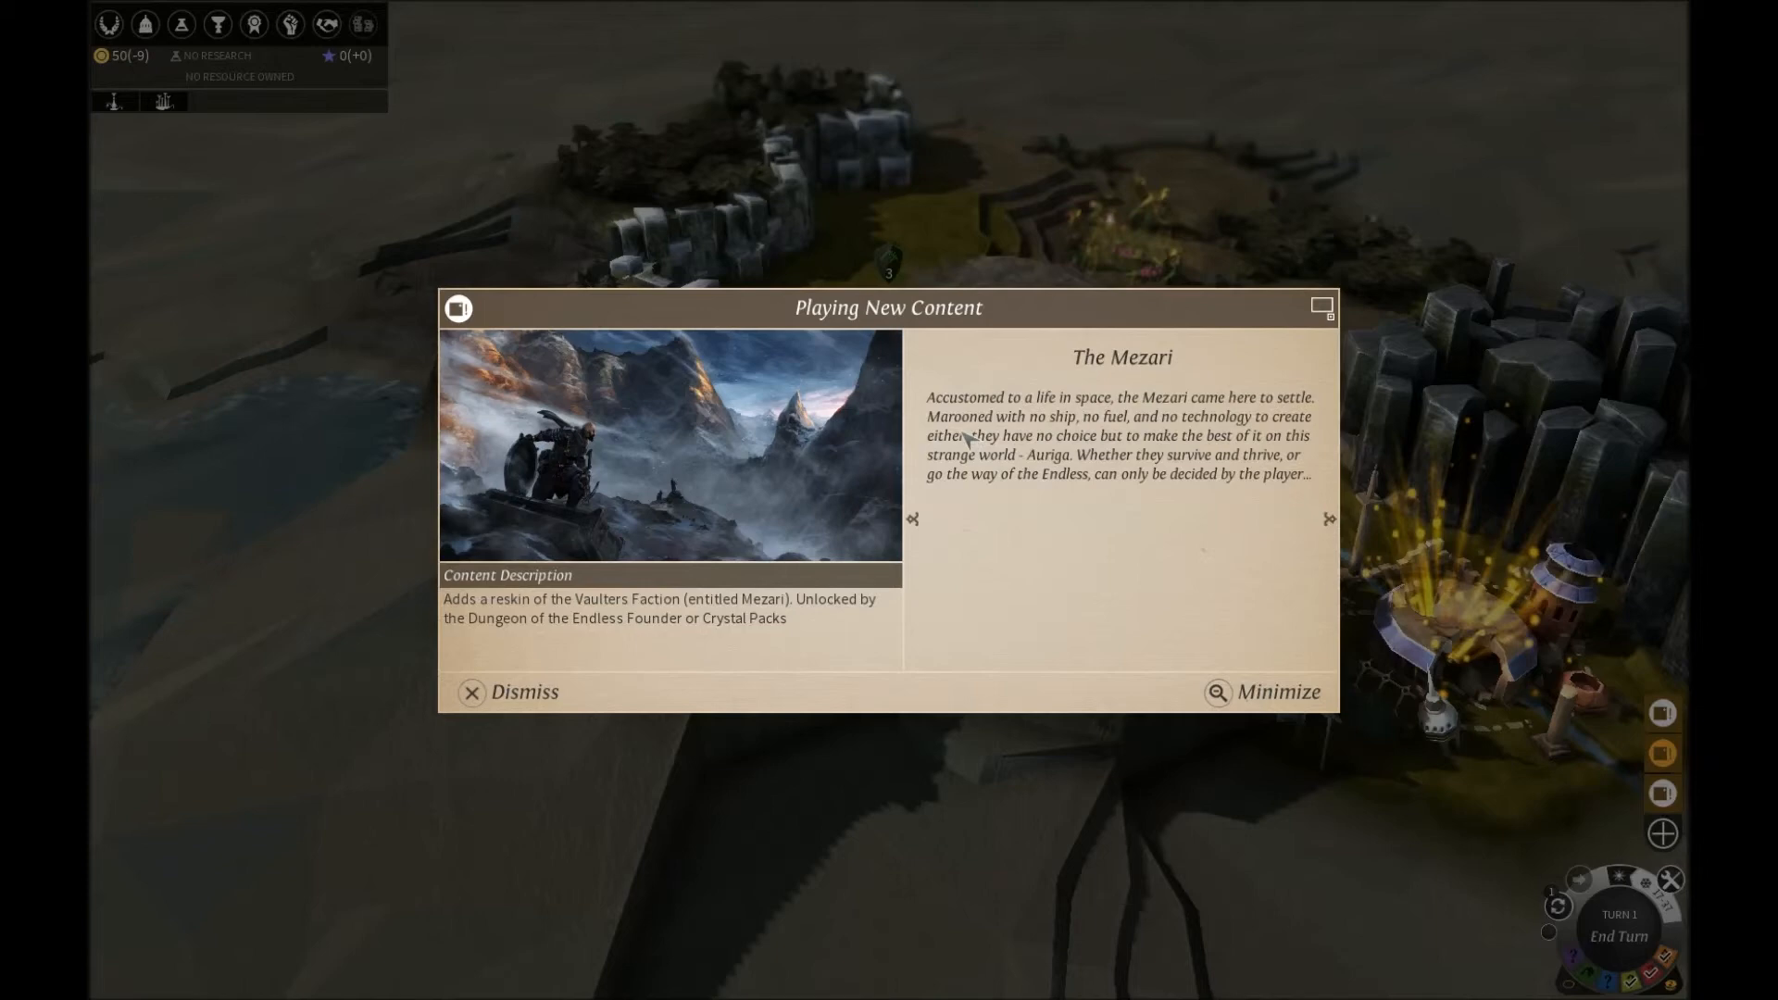